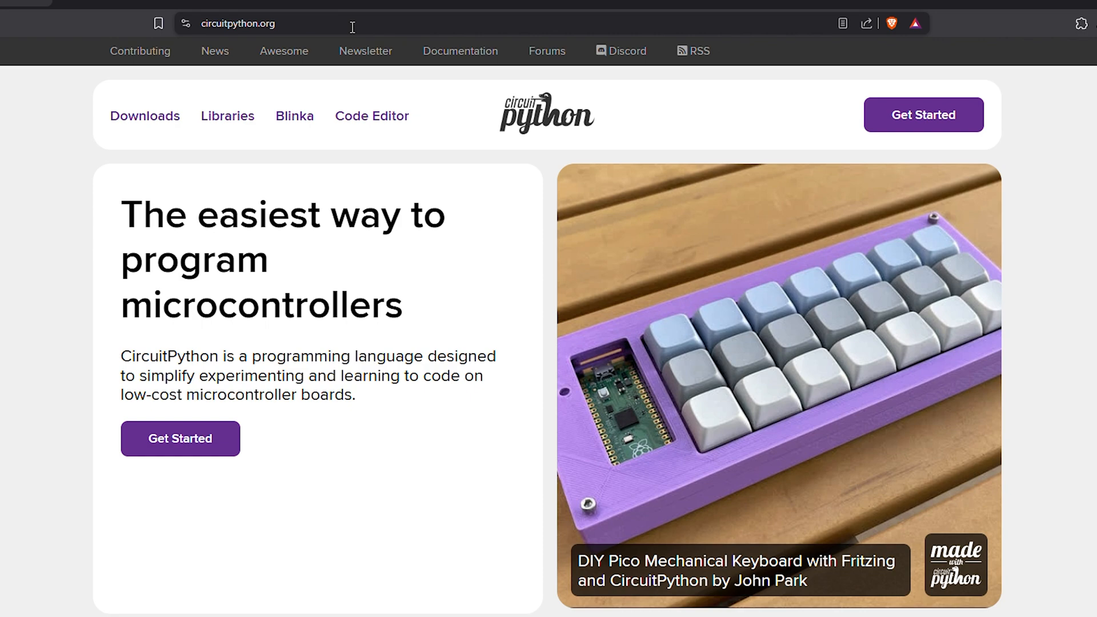
Download the adafruit-circuitpython-bundle-9.x-mpy zip from the CircuitPython.org library bundle release
click(145, 116)
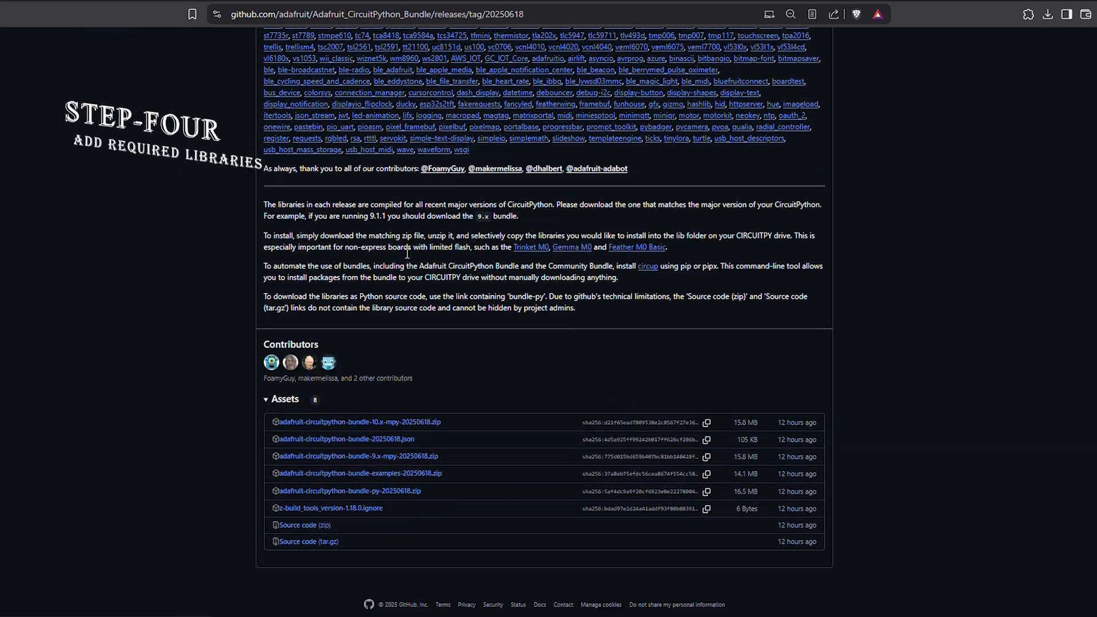
click(358, 455)
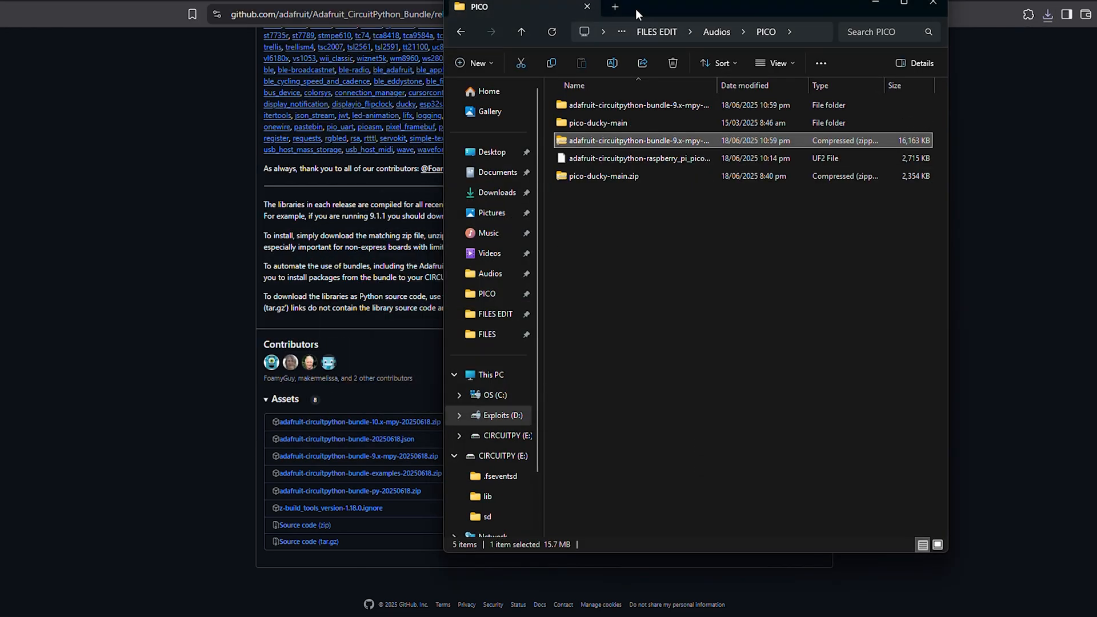
Open the extracted adafruit-circuitpython-bundle-9.x-mpy folder and its lib subfolder
double_click(638, 140)
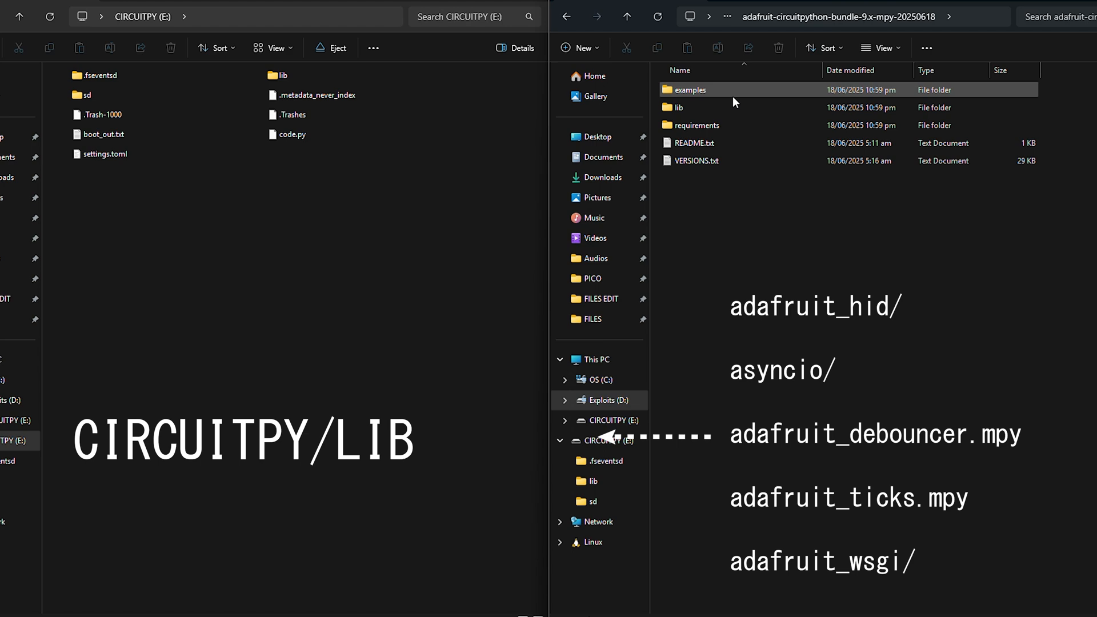
double_click(679, 107)
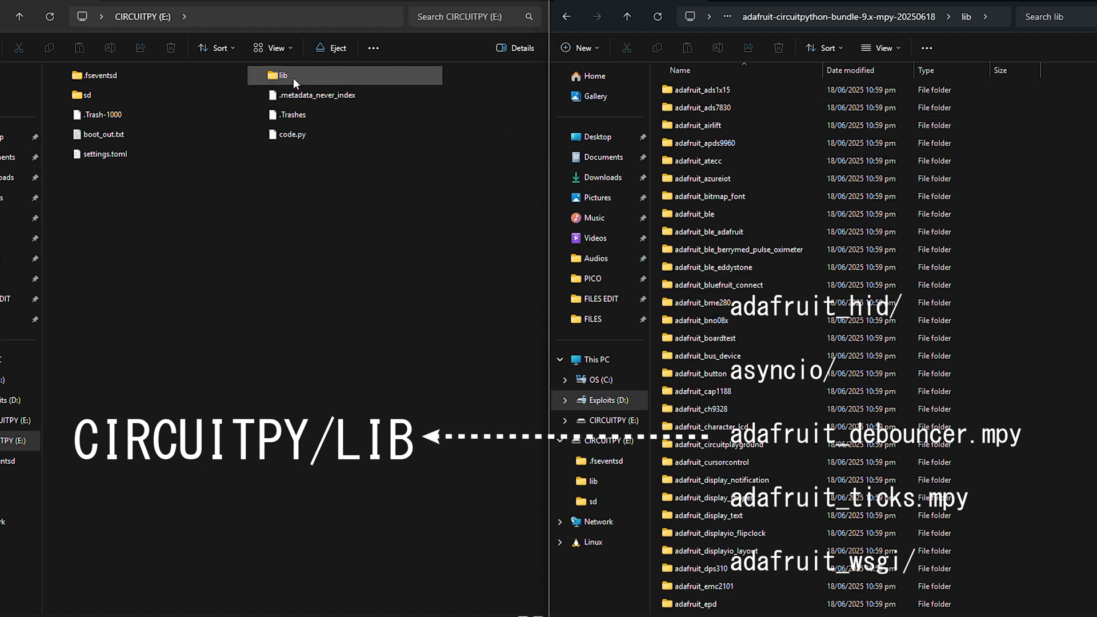